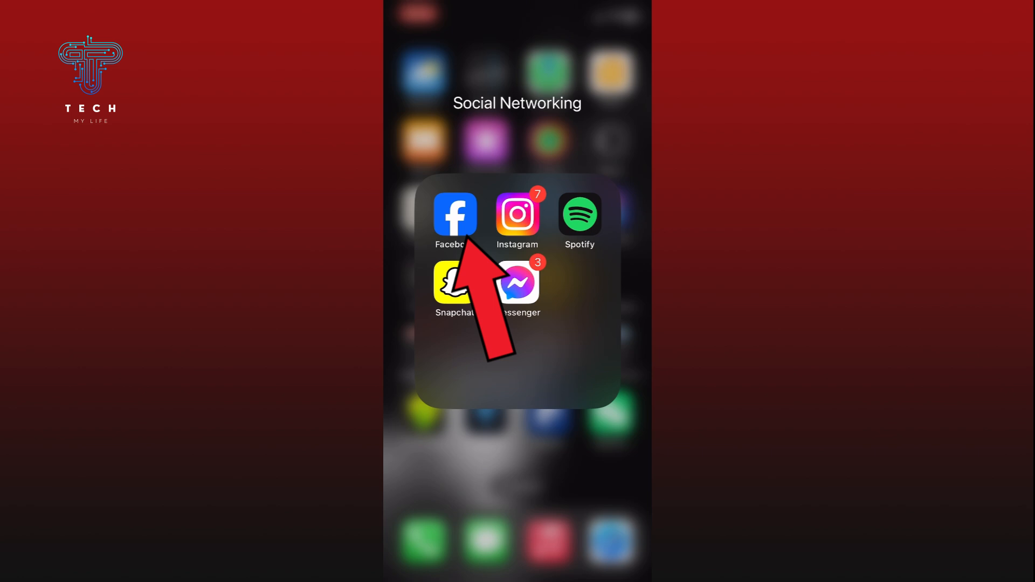
Launch Facebook and open your profile's '...' menu to reach Profile settings
{"action": "left_click", "coordinate": [455, 214]}
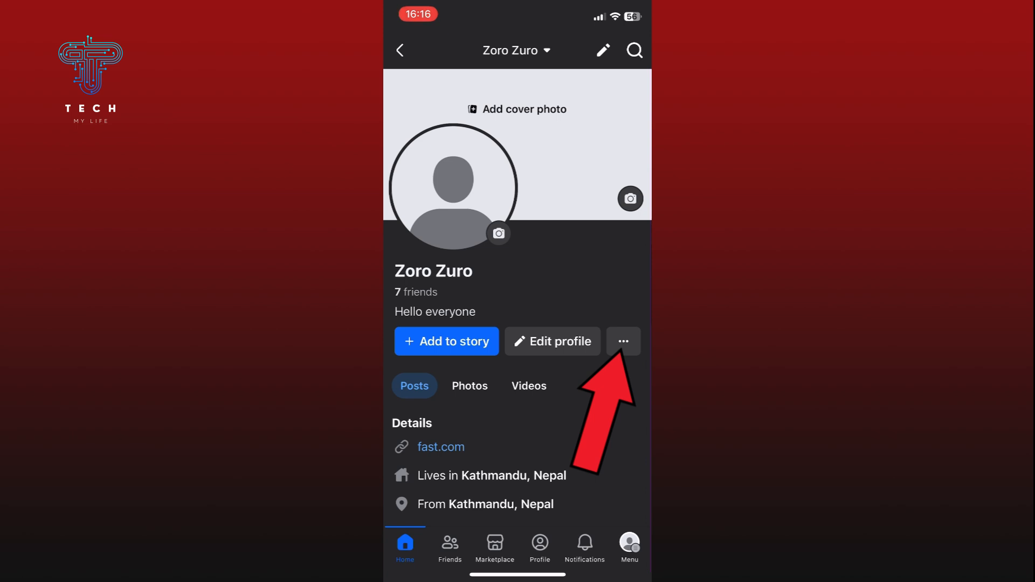
{"action": "left_click", "coordinate": [622, 341]}
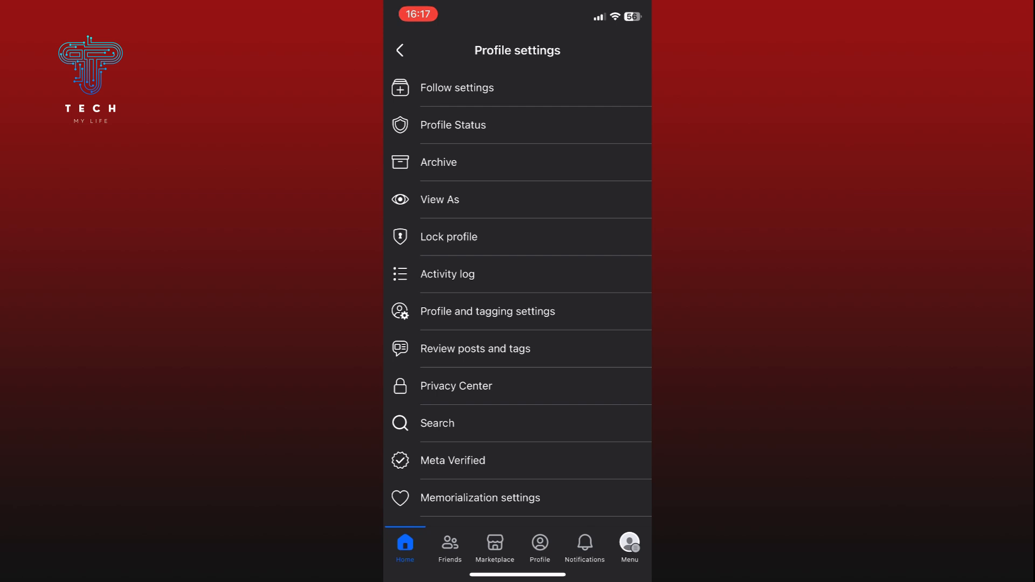
Scroll down Profile settings and copy the profile link to the clipboard
{"action": "scroll", "scroll_direction": "down", "scroll_amount": 3}
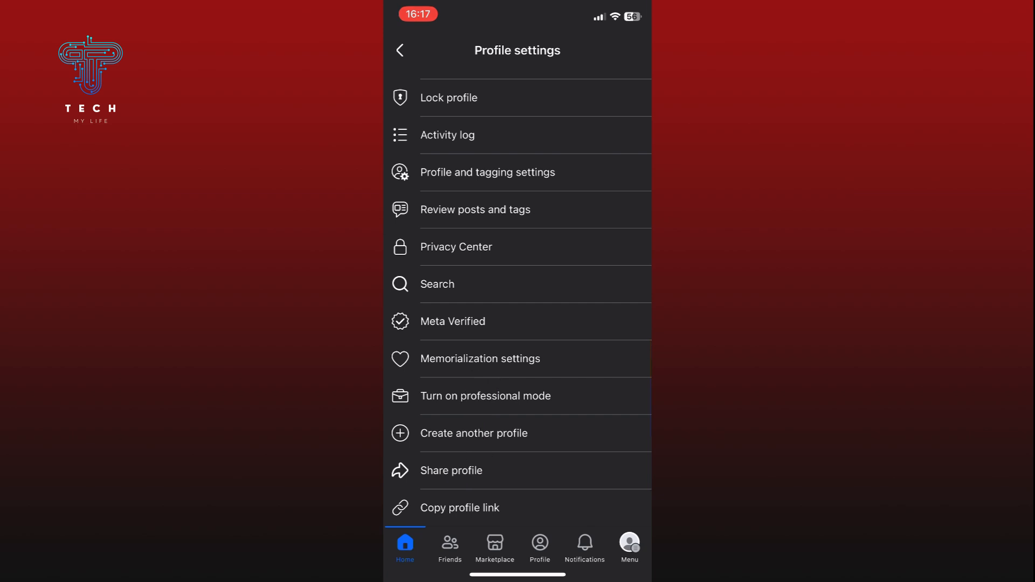
{"action": "left_click", "coordinate": [460, 508]}
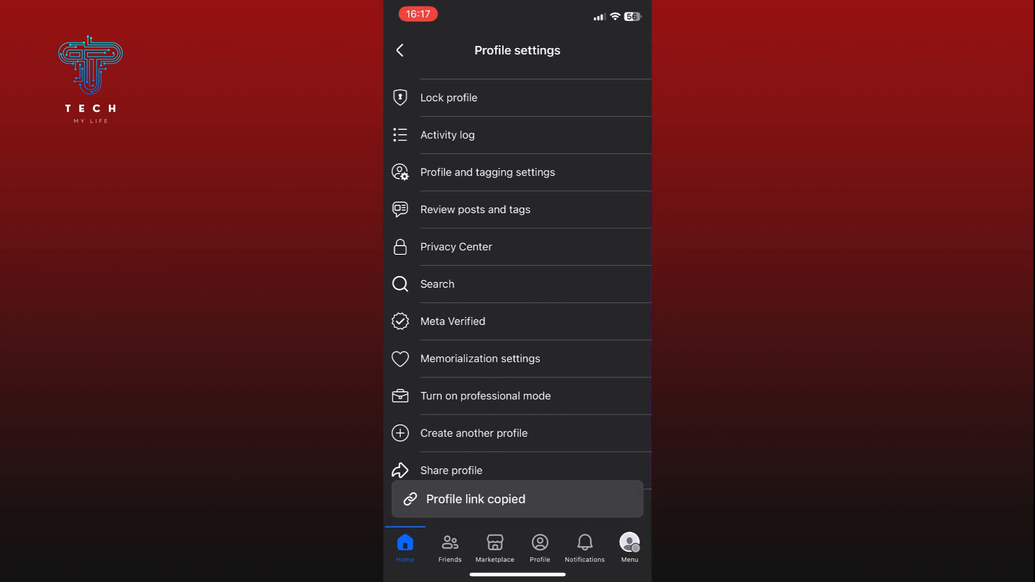